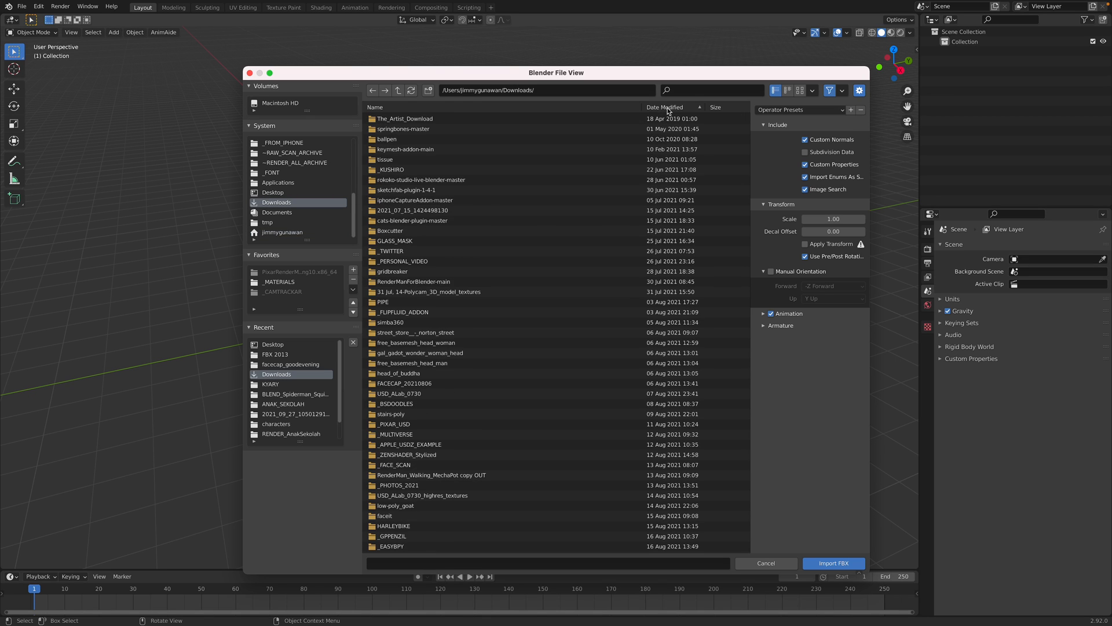
Import the face-capture head FBX from the facecap download folder
{"action": "left_click", "coordinate": [834, 563]}
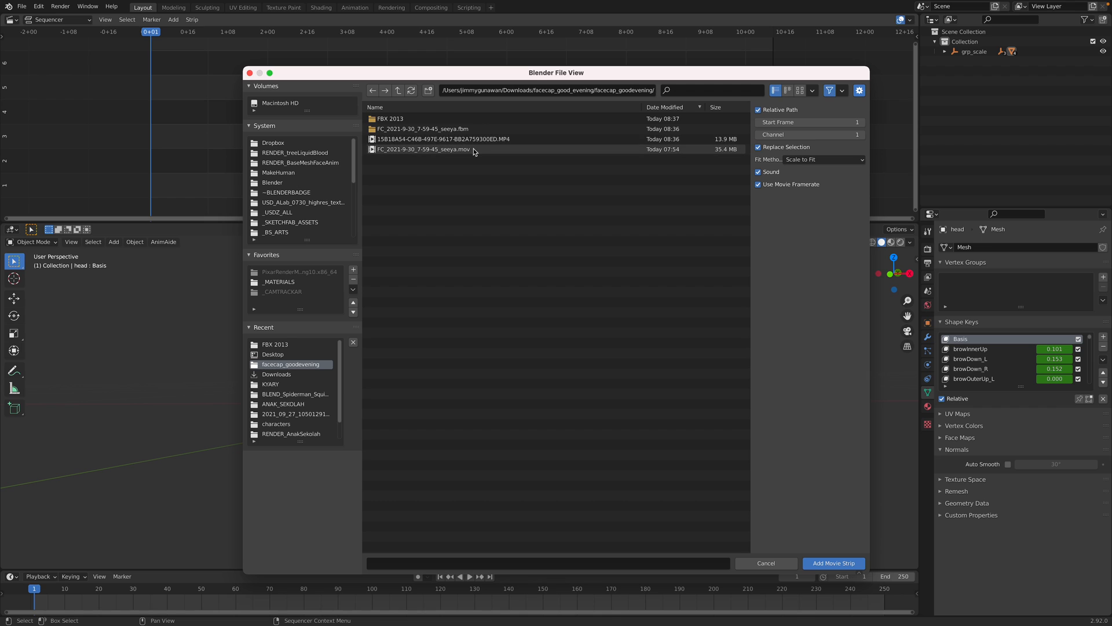
Add FC_2021-9-30_7-59-45_seeya.mov as a movie strip in the Video Sequencer
{"action": "left_click", "coordinate": [833, 562]}
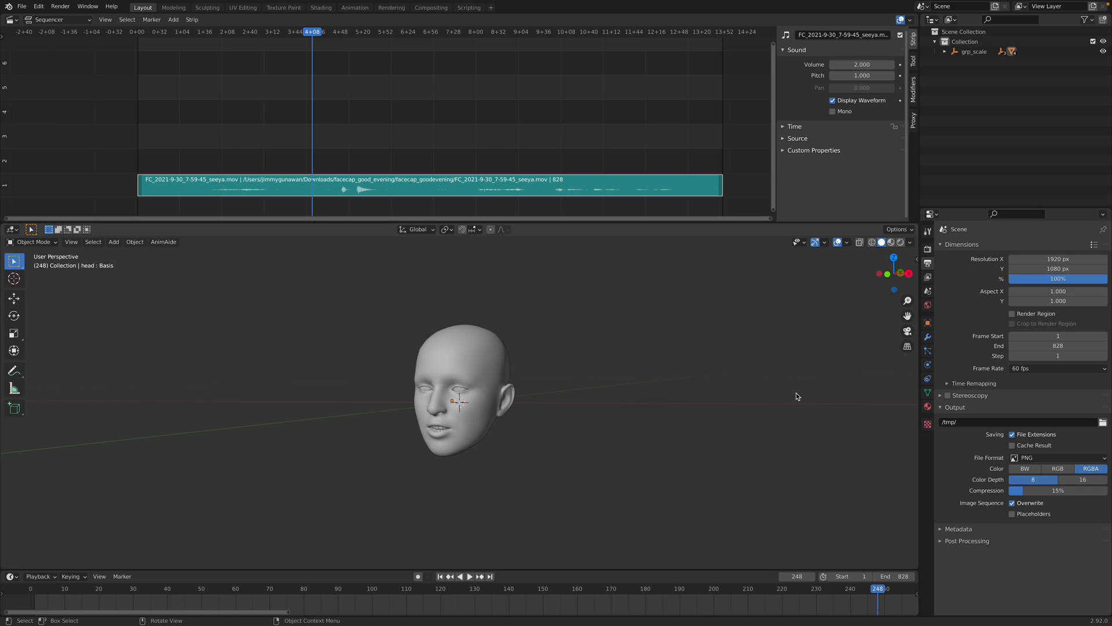
Set the sound strip's volume to 2 and the scene end frame to 828
{"action": "left_click", "coordinate": [467, 576]}
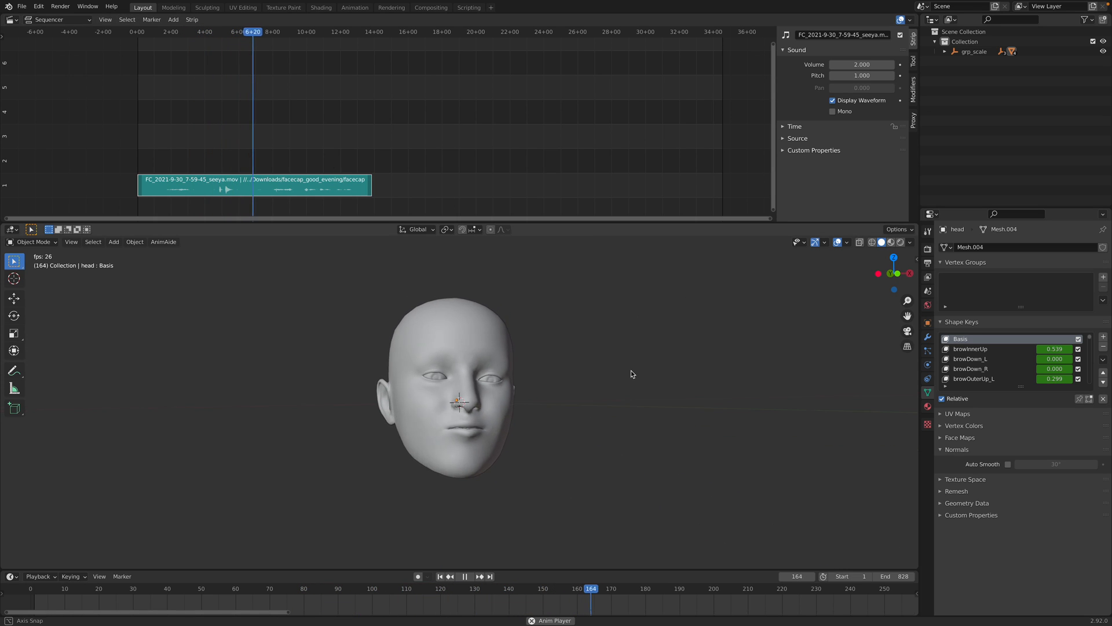
Play the timeline to watch the head's shape keys animate with the audio strip
{"action": "left_click", "coordinate": [22, 6]}
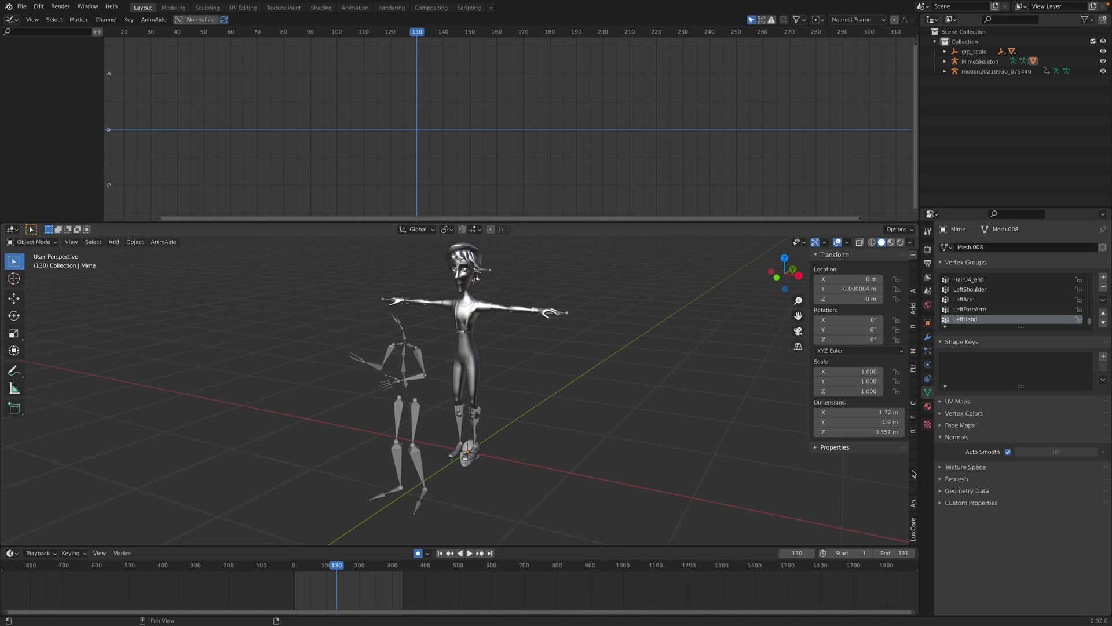
Select the Mime mesh and inspect its vertex groups in Object Data properties
{"action": "left_click", "coordinate": [863, 448]}
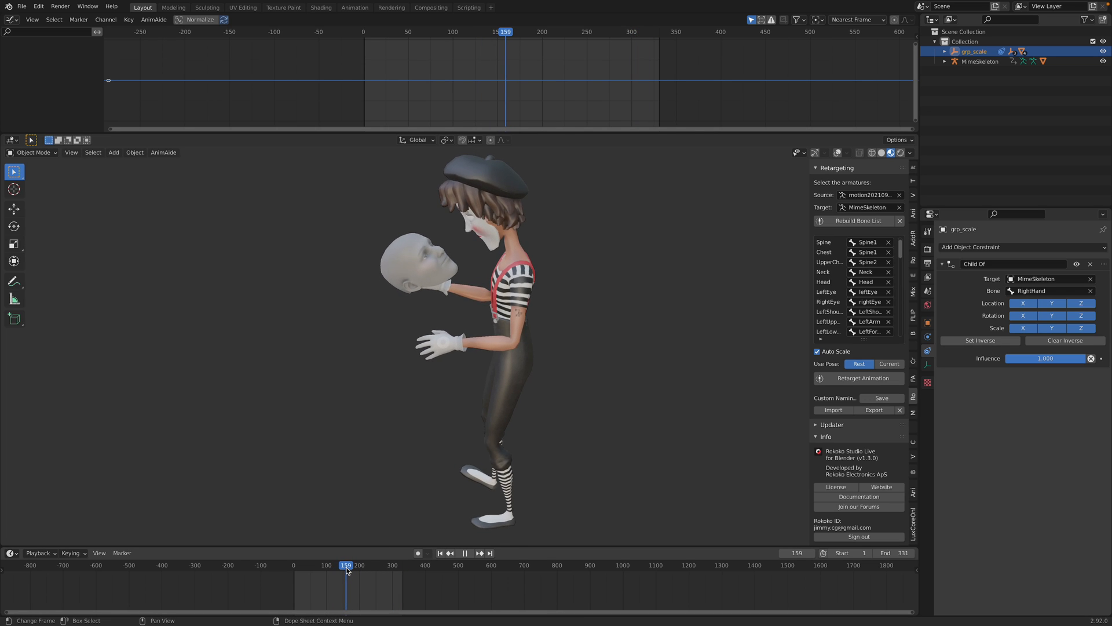
Set the timeline start frame to 159 and play the animation
{"action": "left_click", "coordinate": [465, 552]}
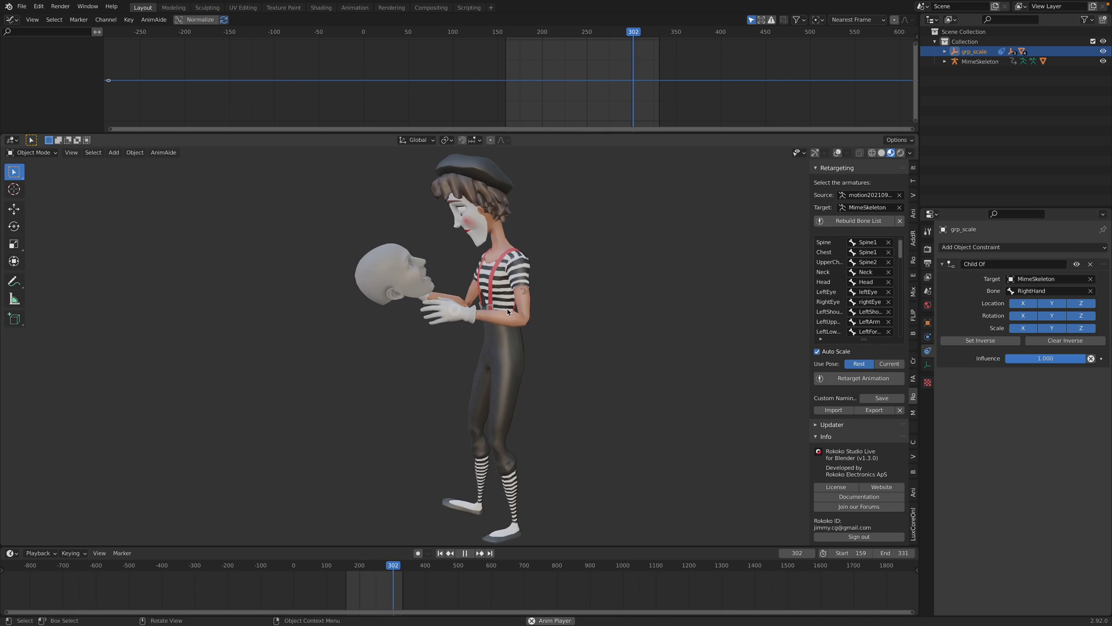